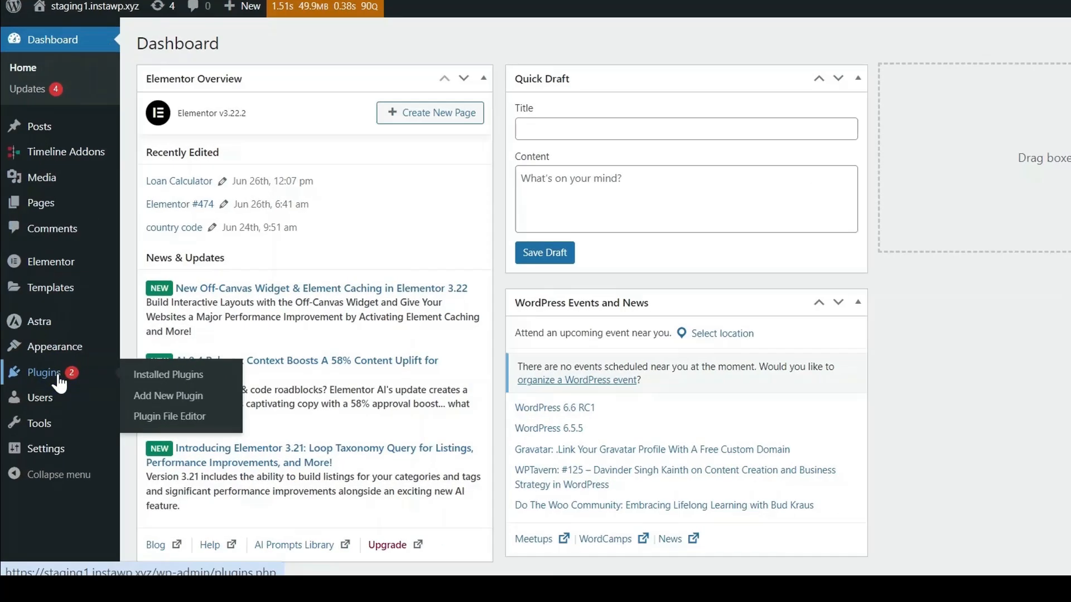
# Find Cool FormKit for Elementor Forms in the Installed Plugins list and activate it
pyautogui.click(169, 374)
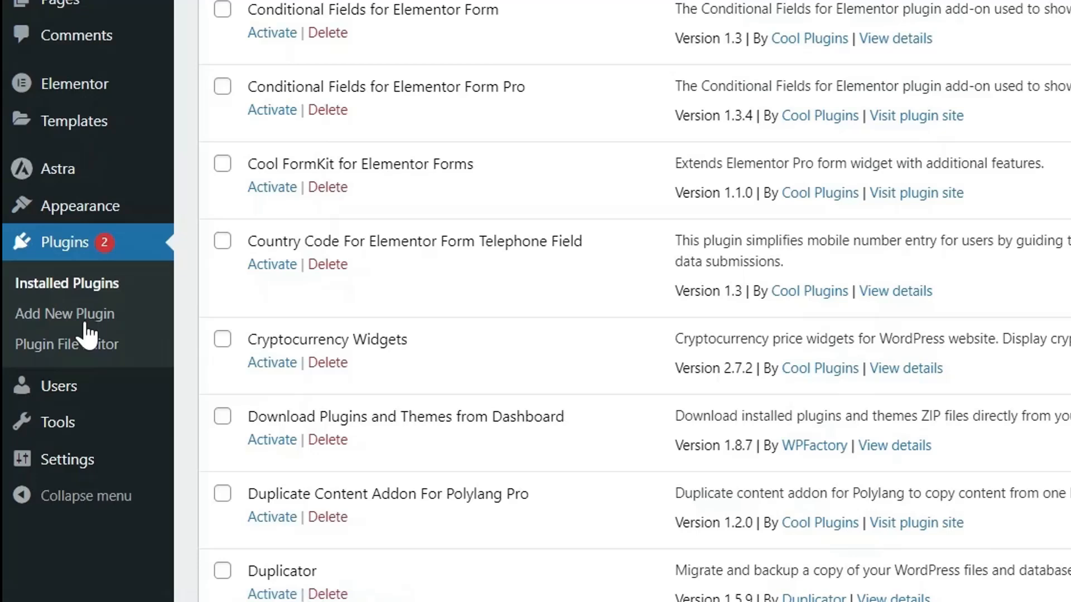
pyautogui.scroll(-3)
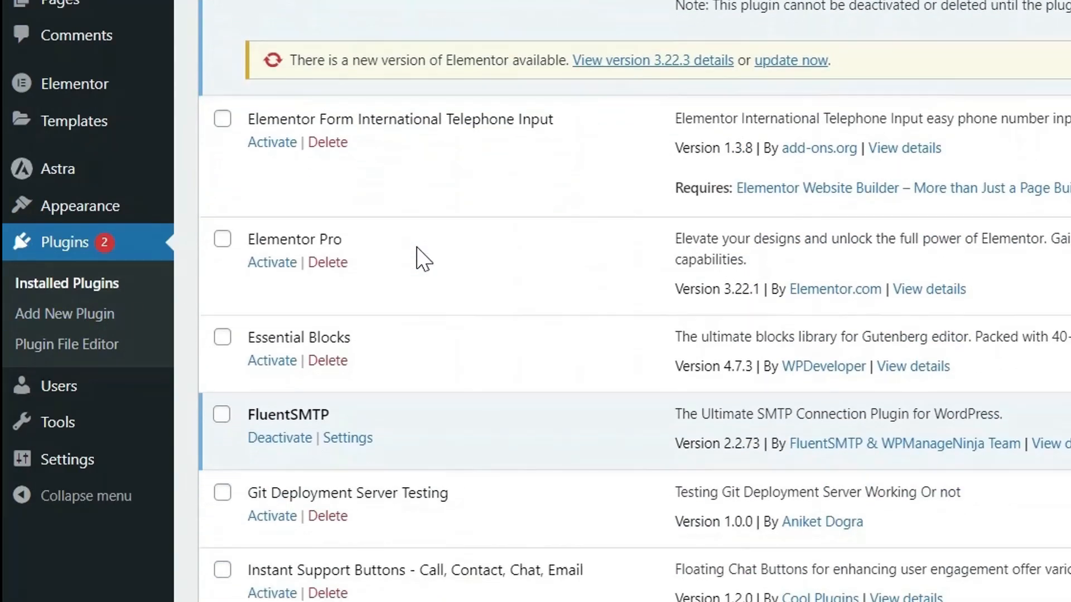
pyautogui.scroll(-3)
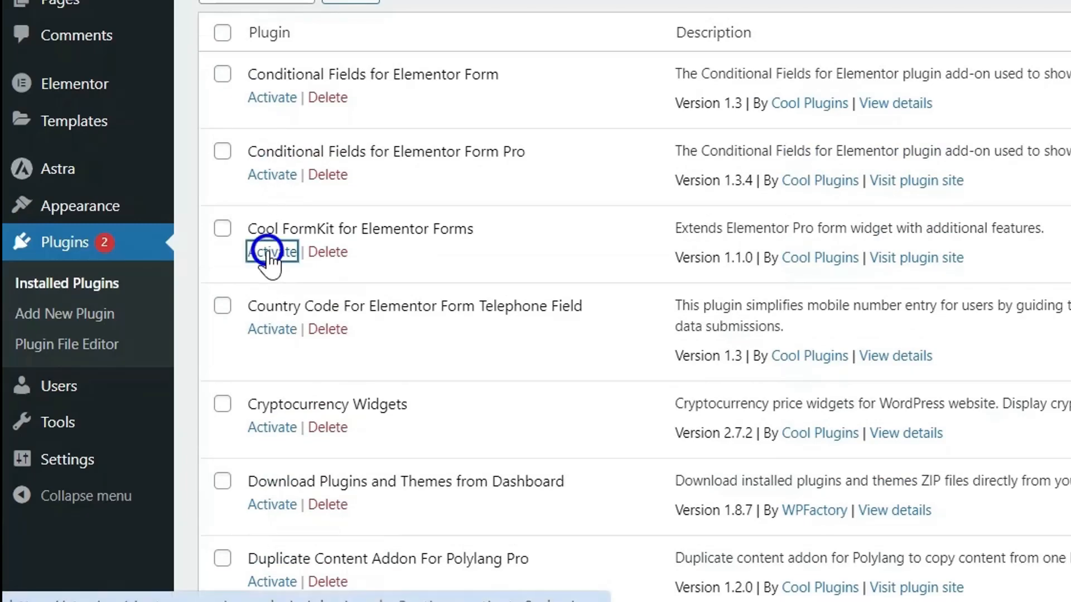
pyautogui.click(272, 252)
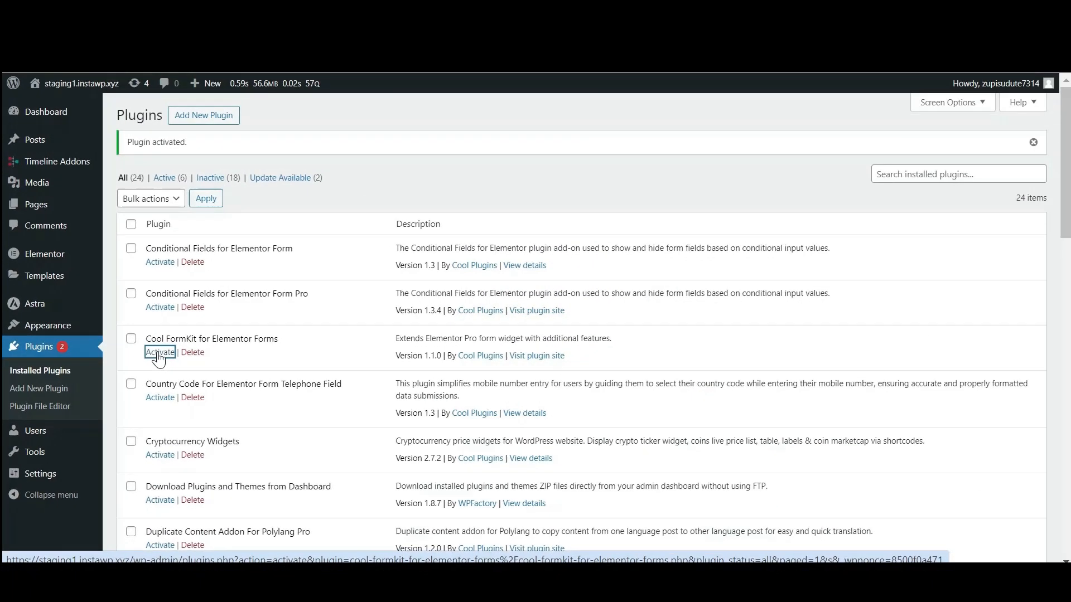
# Open the Loan Calculator page from All Pages in the Elementor editor
pyautogui.click(160, 352)
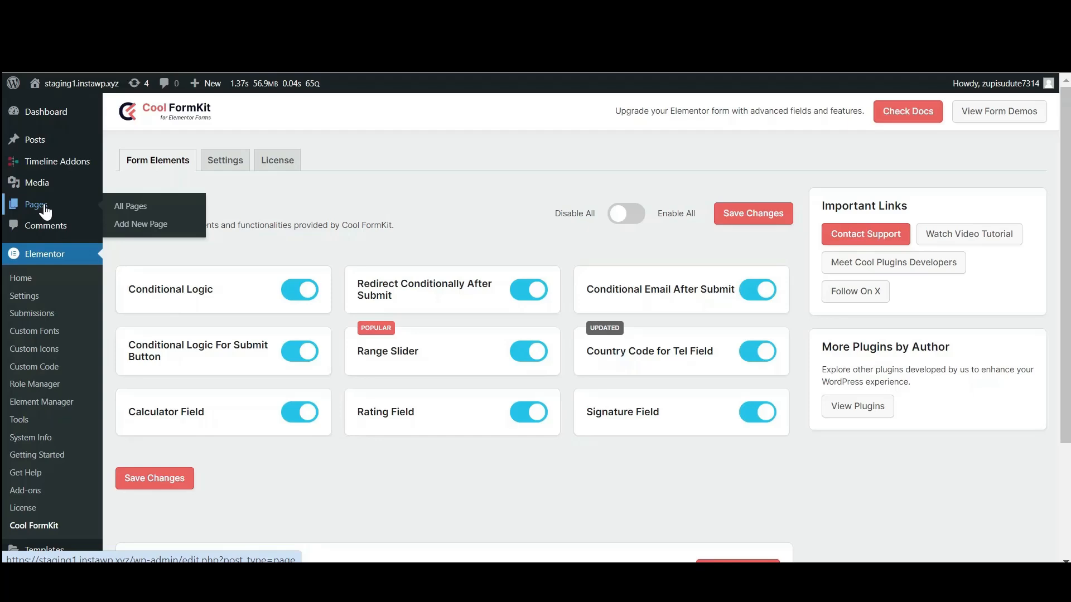
pyautogui.click(130, 206)
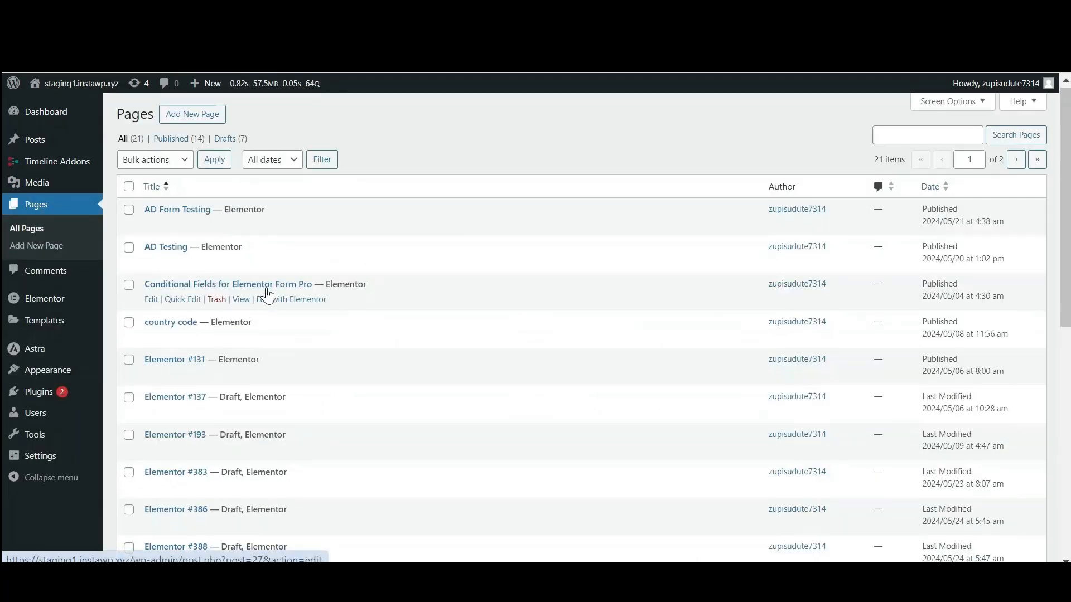
pyautogui.scroll(-3)
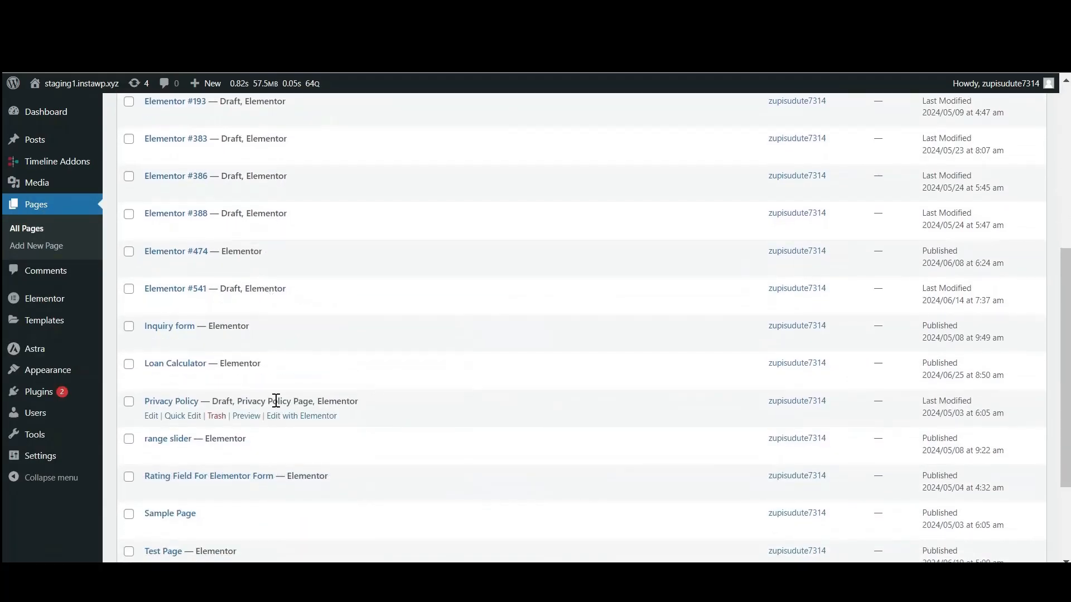
pyautogui.moveTo(291, 378)
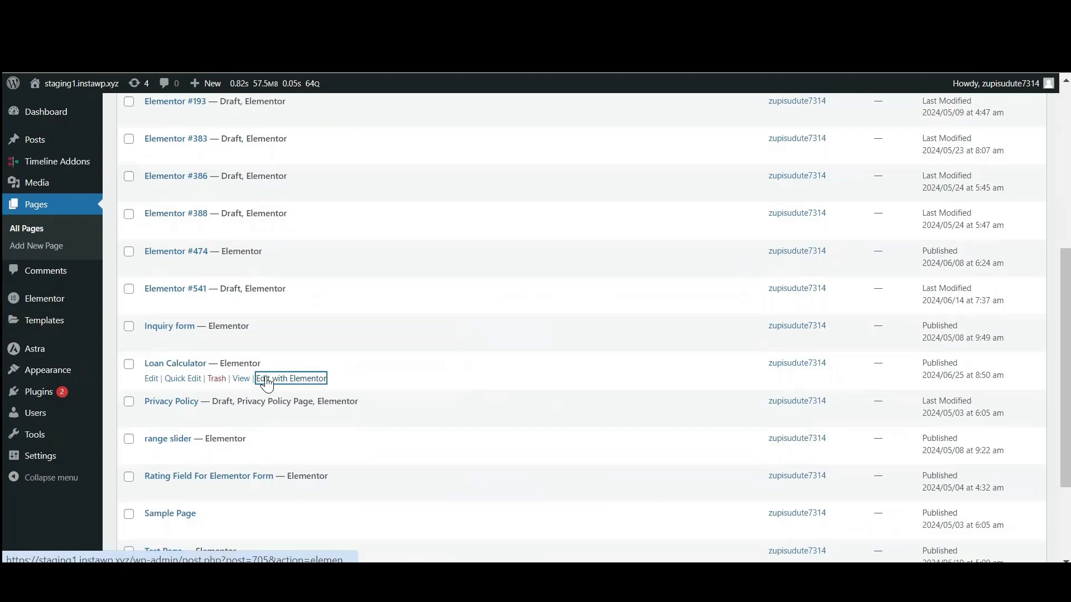
pyautogui.click(290, 378)
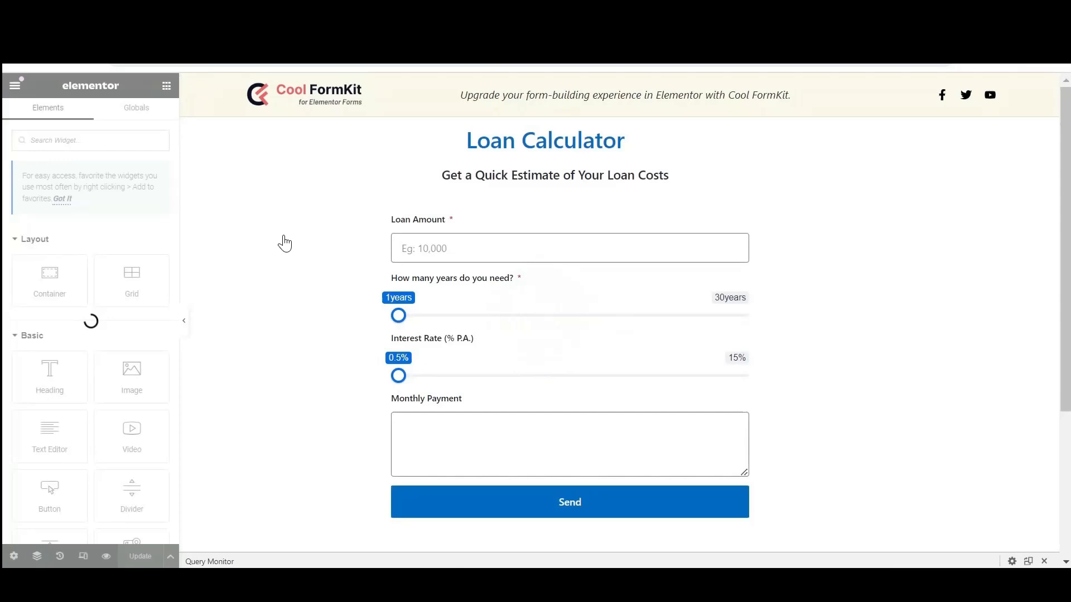
# Select the loan calculator form widget and expand its Monthly Payment field settings
pyautogui.click(559, 323)
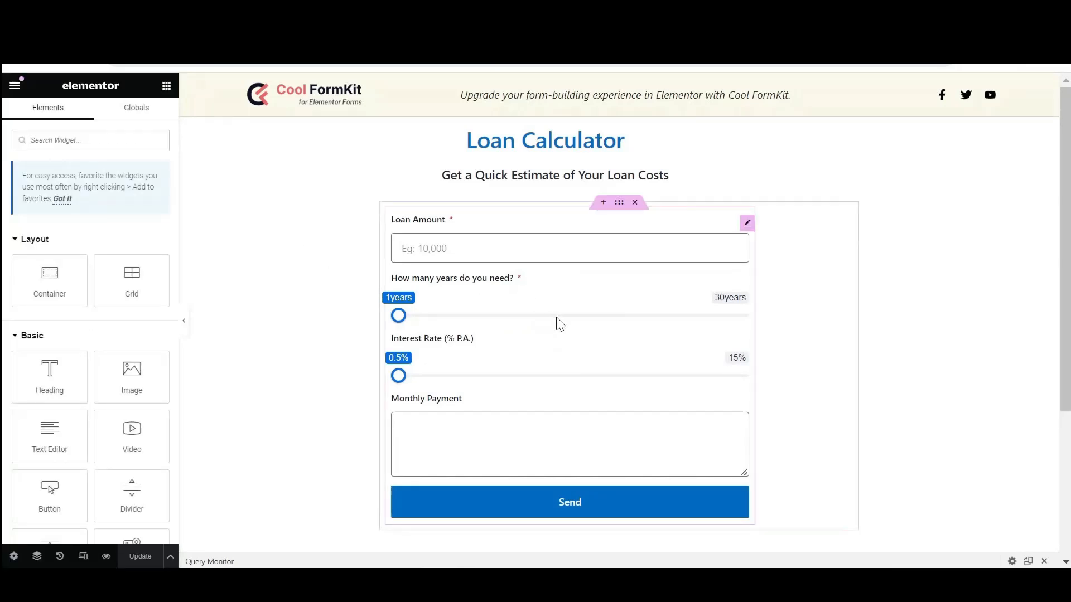
pyautogui.click(746, 222)
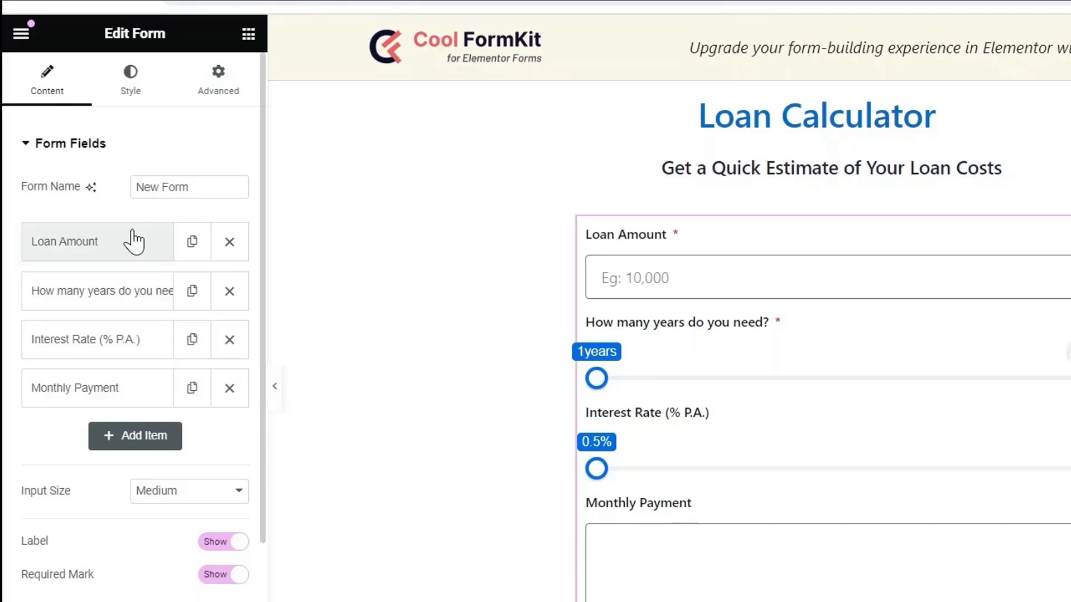
pyautogui.moveTo(134, 291)
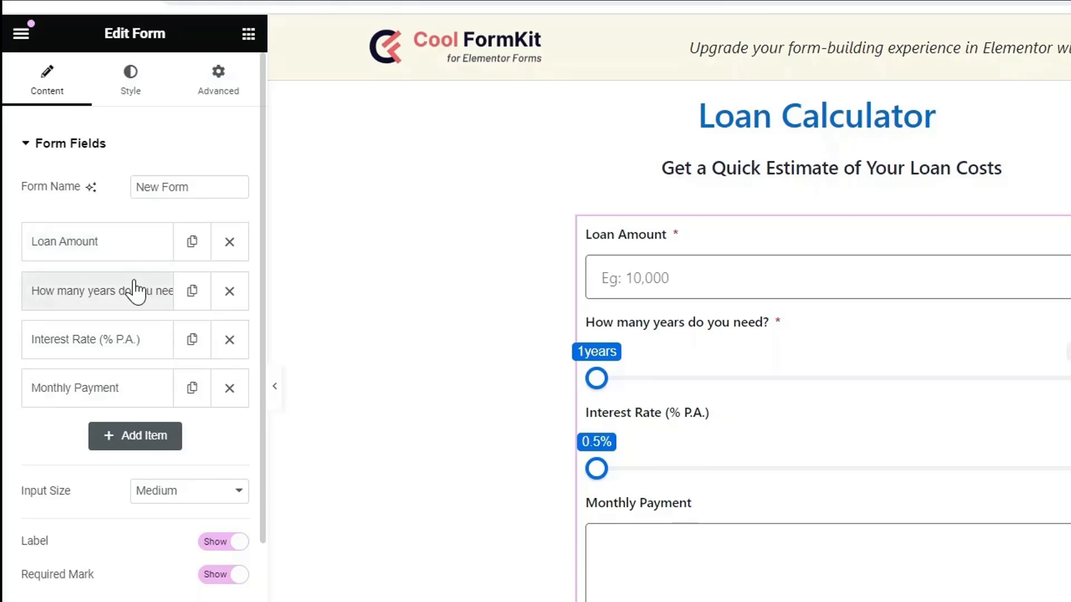
pyautogui.moveTo(128, 407)
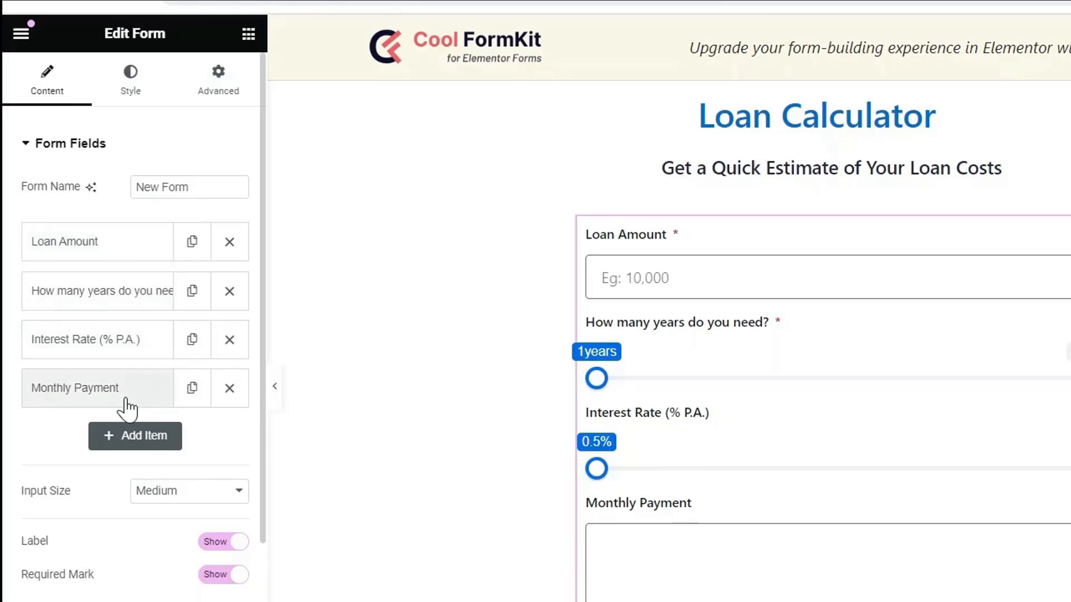
pyautogui.click(75, 387)
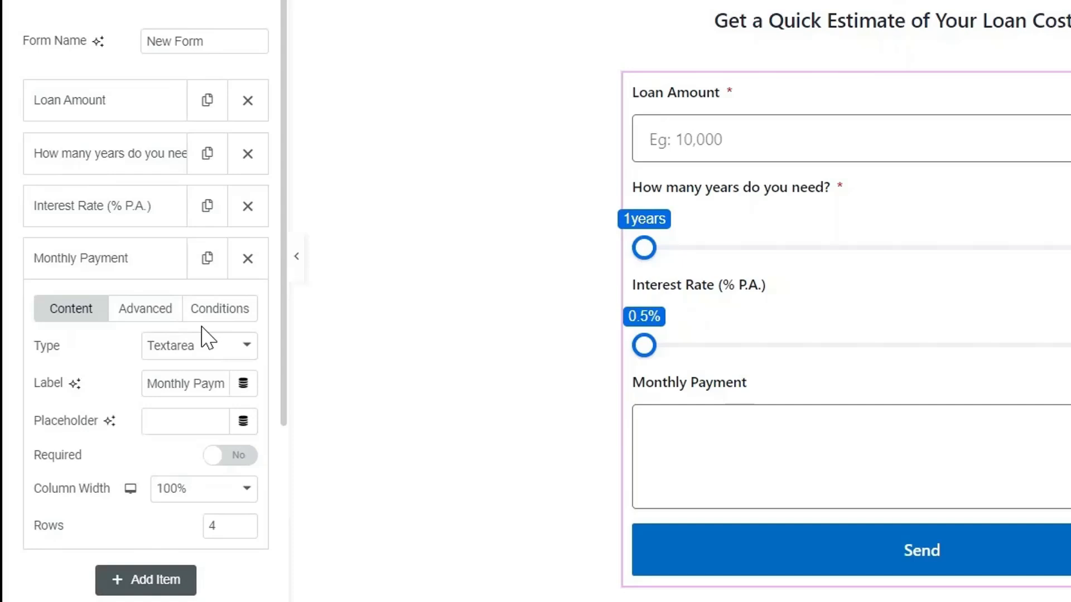
# Make Monthly Payment a Calculator field with the Math.floor loan payment formula
pyautogui.click(198, 346)
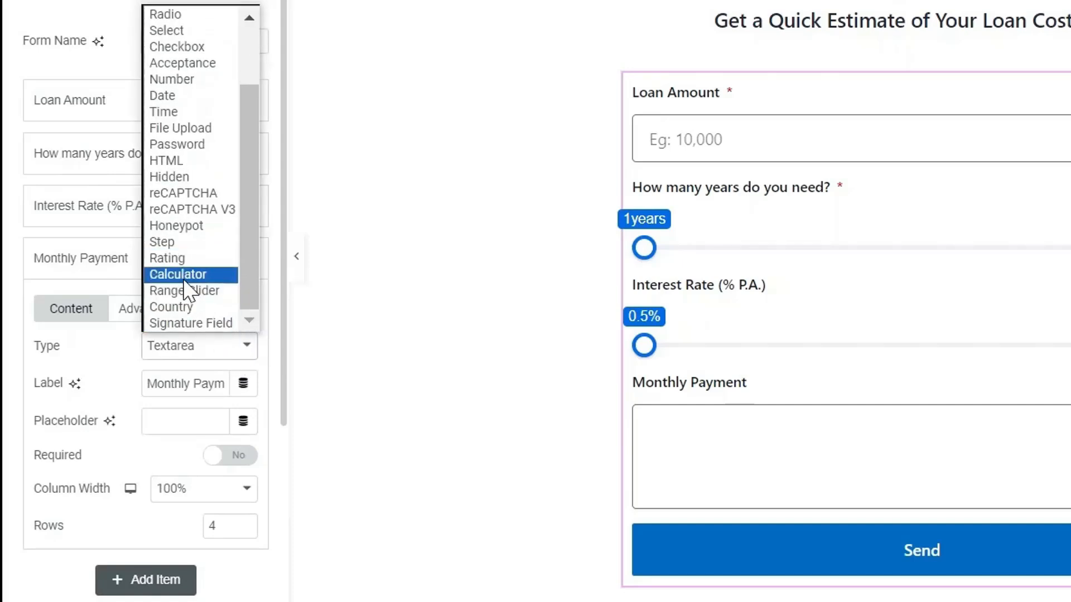
pyautogui.click(177, 274)
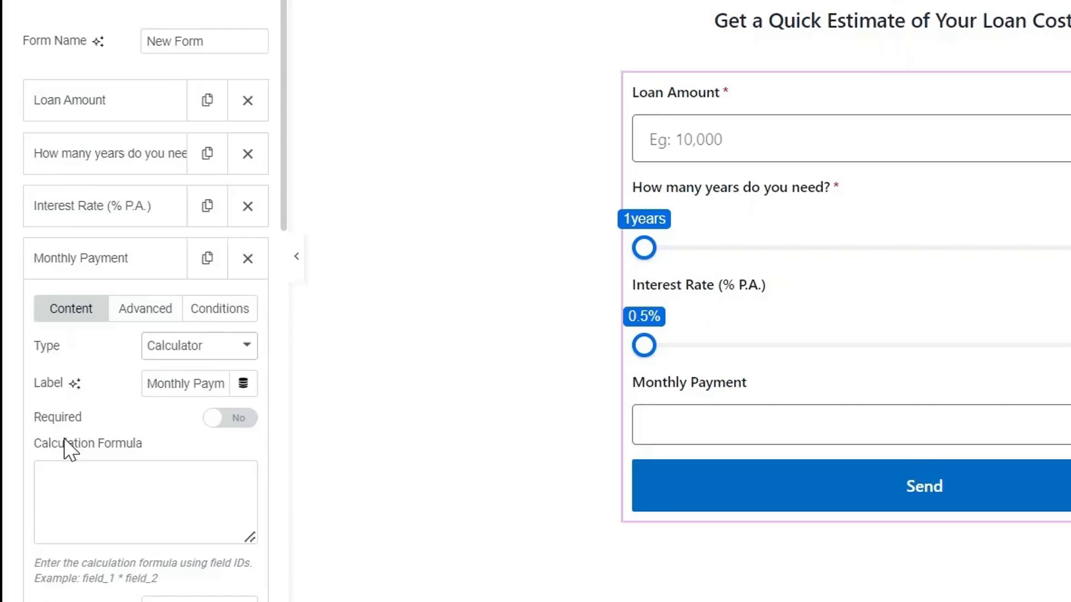
pyautogui.click(137, 502)
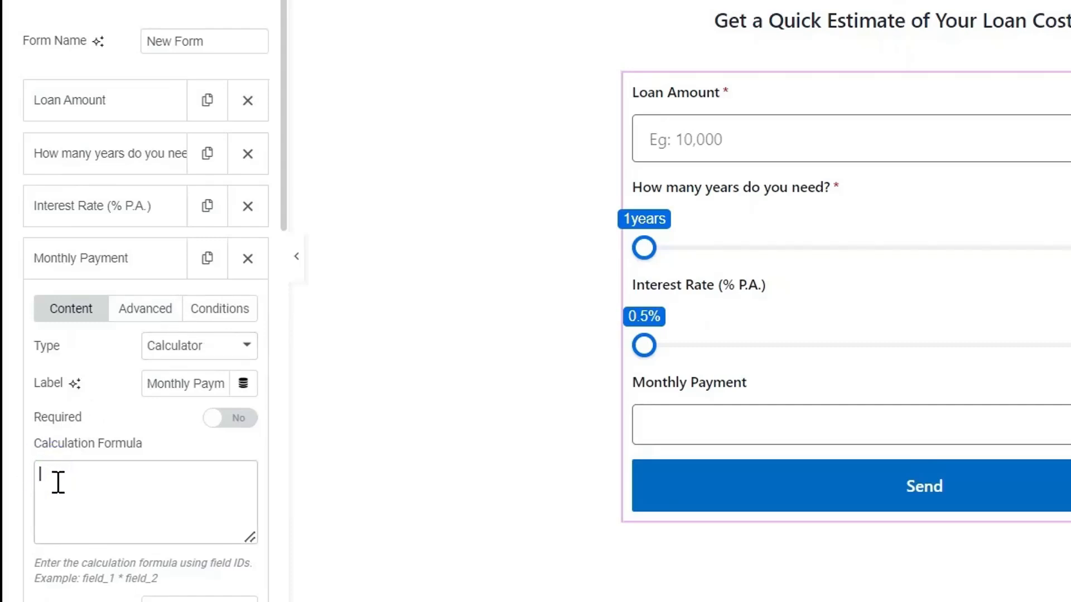
pyautogui.write('Math.floor([loan_amount]*([interest_rate]/100)/12/(1-Math.pow(1+([interest_rate]/100)/12,-([loan_term]*12))))')
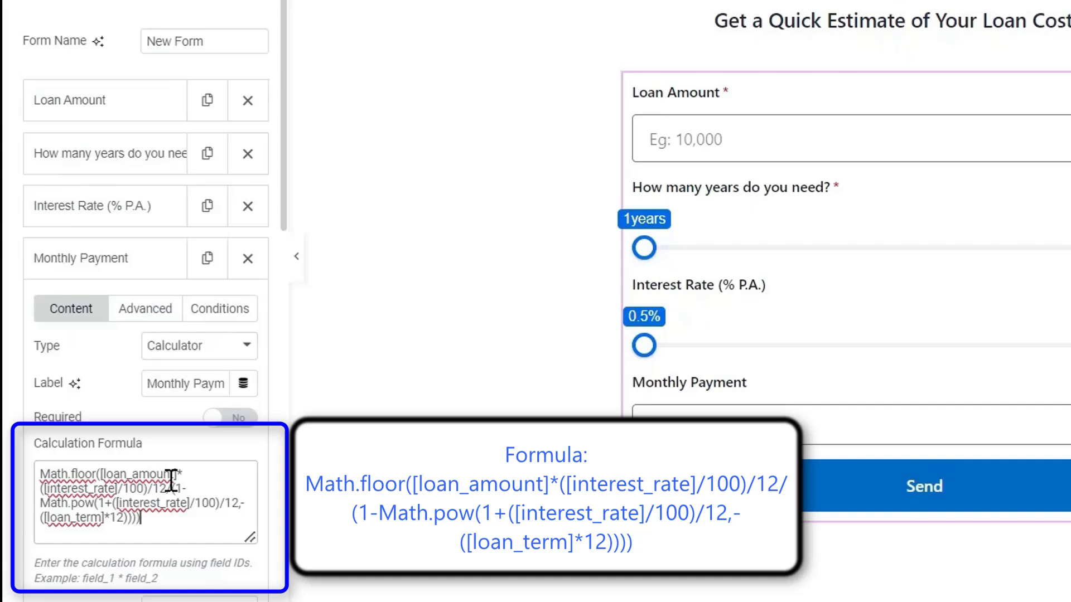
pyautogui.doubleClick(154, 474)
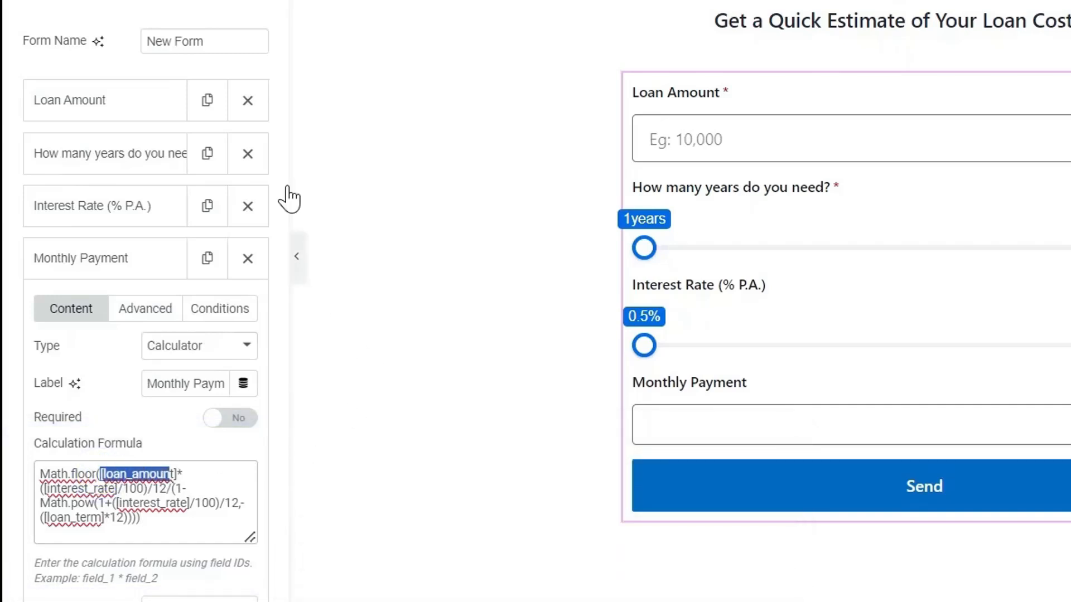
# Check the Loan Amount and years field IDs, confirming the slider's ID is loan_term
pyautogui.click(69, 100)
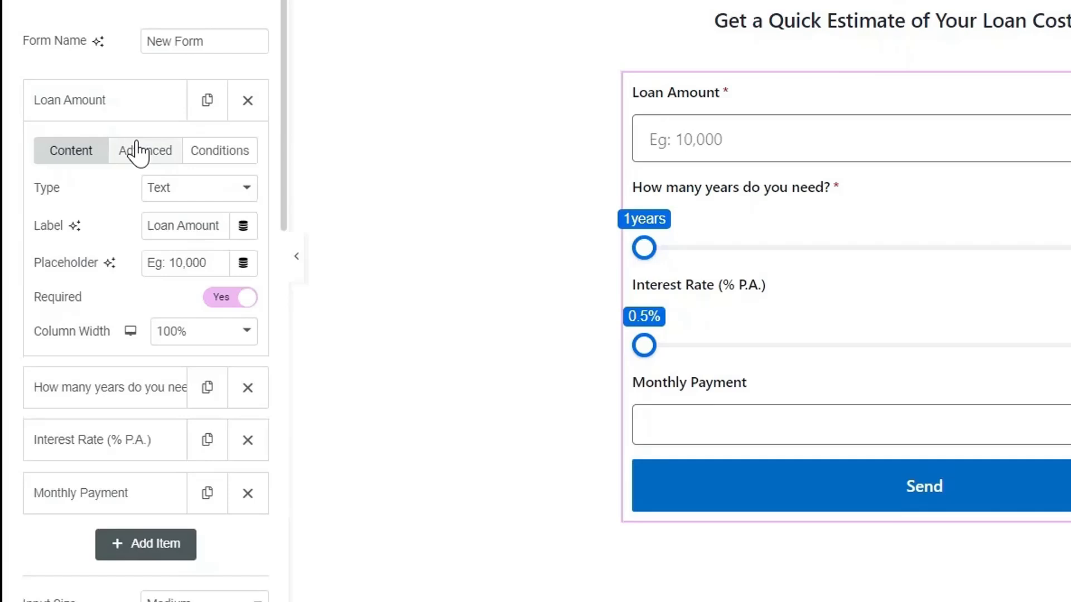
pyautogui.click(145, 150)
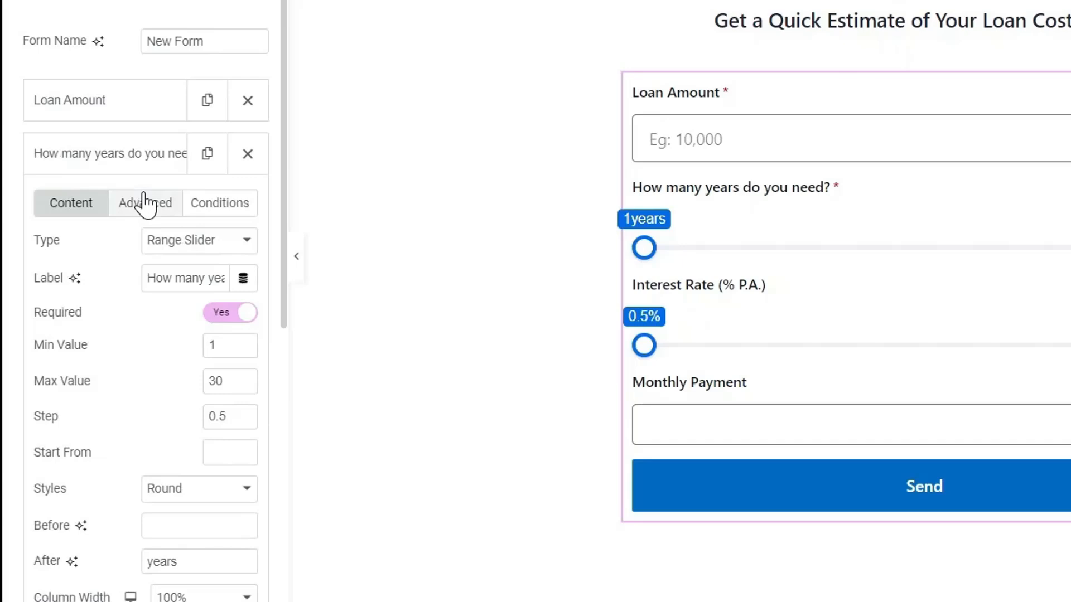
pyautogui.click(145, 203)
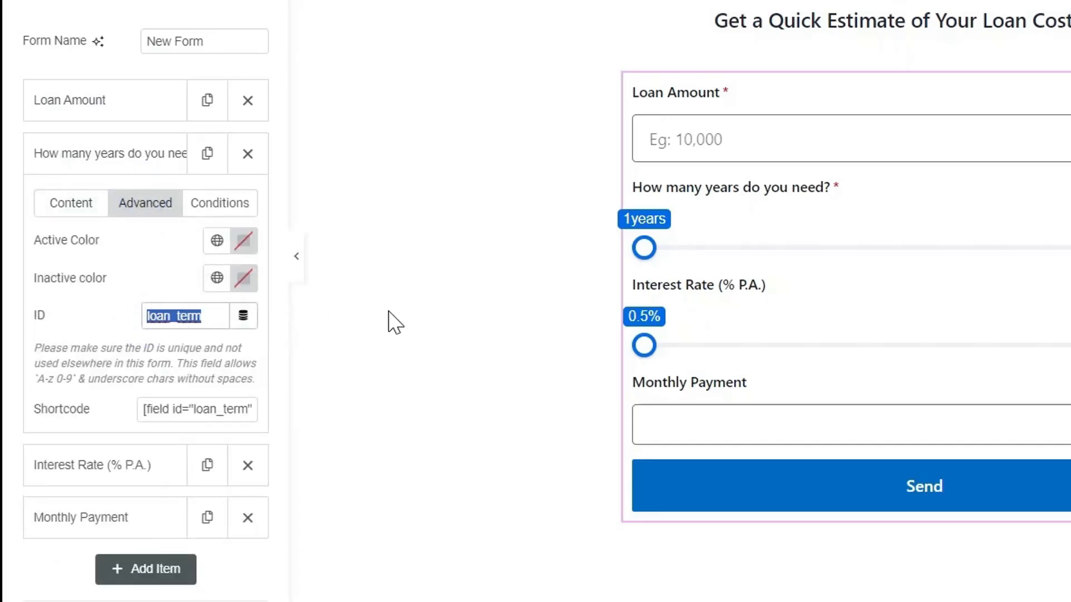
pyautogui.scroll(-3)
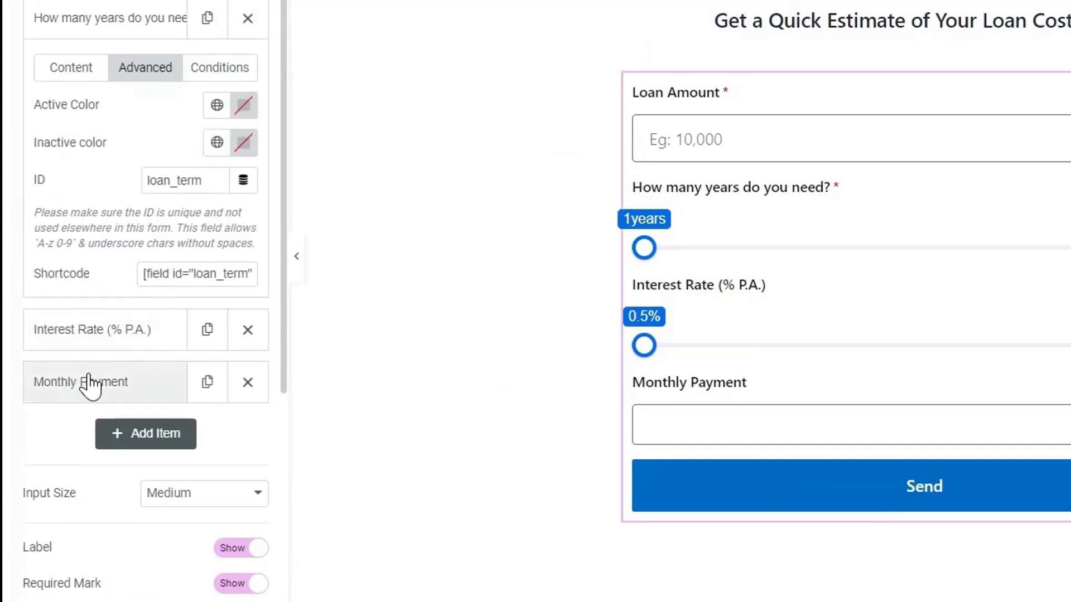
# Add a $ Before Text to Monthly Payment, then test the live form with 4000000
pyautogui.click(80, 381)
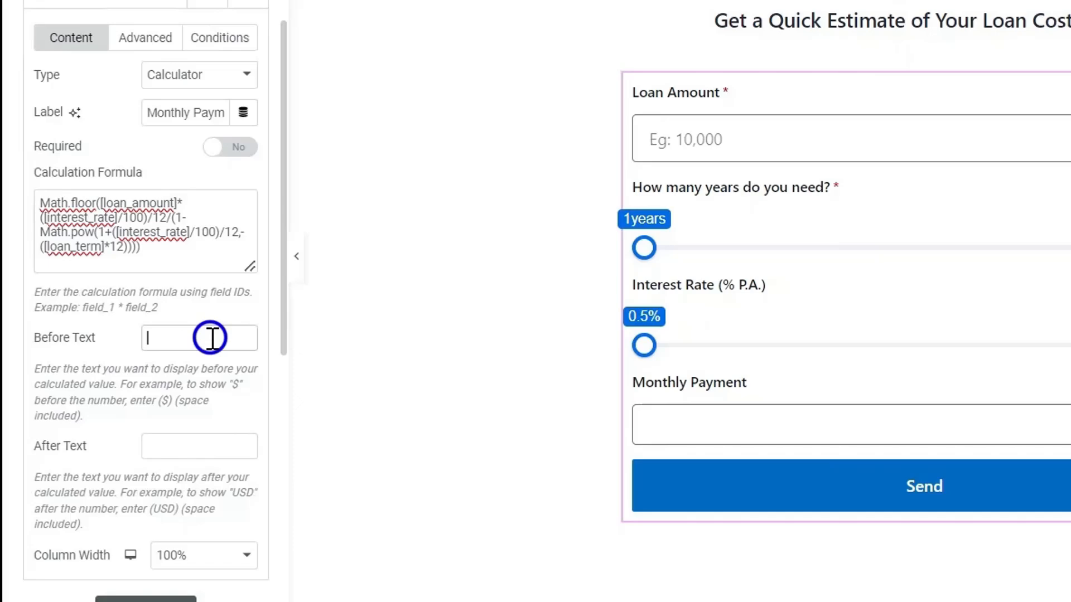
pyautogui.write('$')
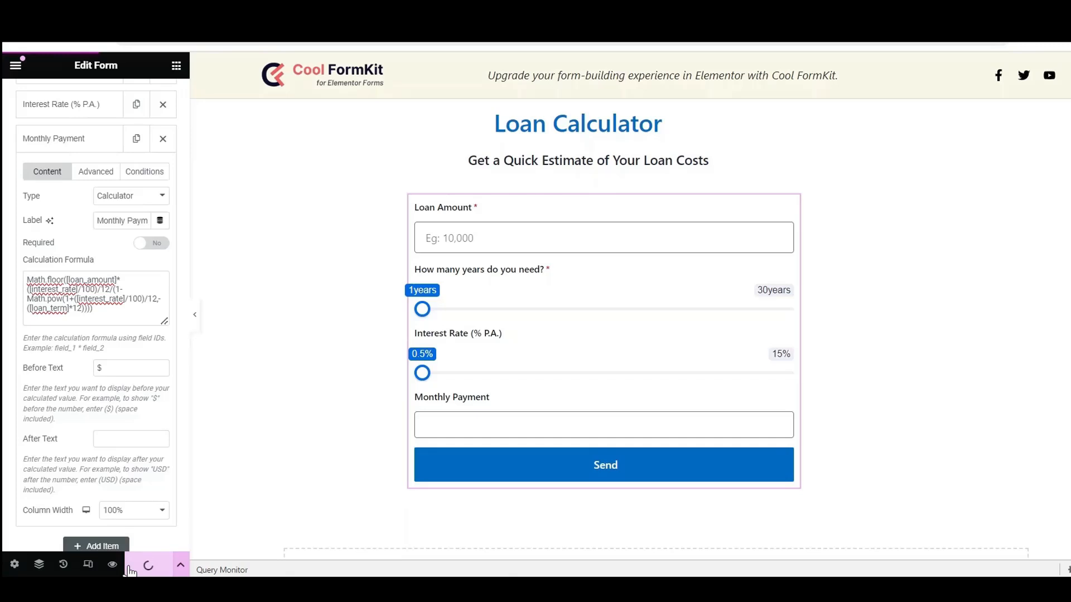
pyautogui.moveTo(112, 564)
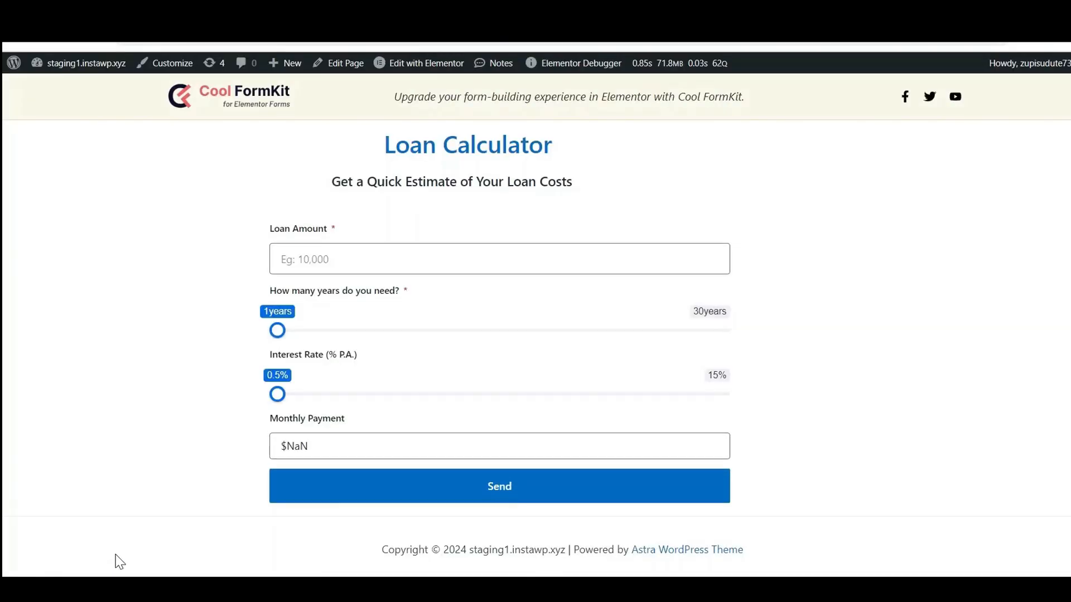
pyautogui.click(499, 259)
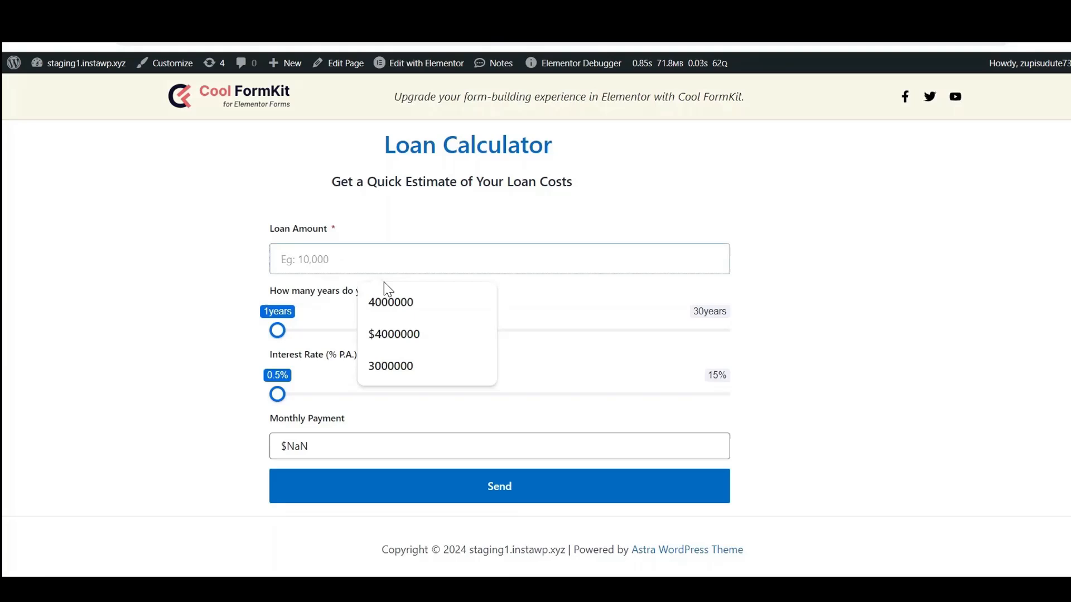
pyautogui.click(390, 302)
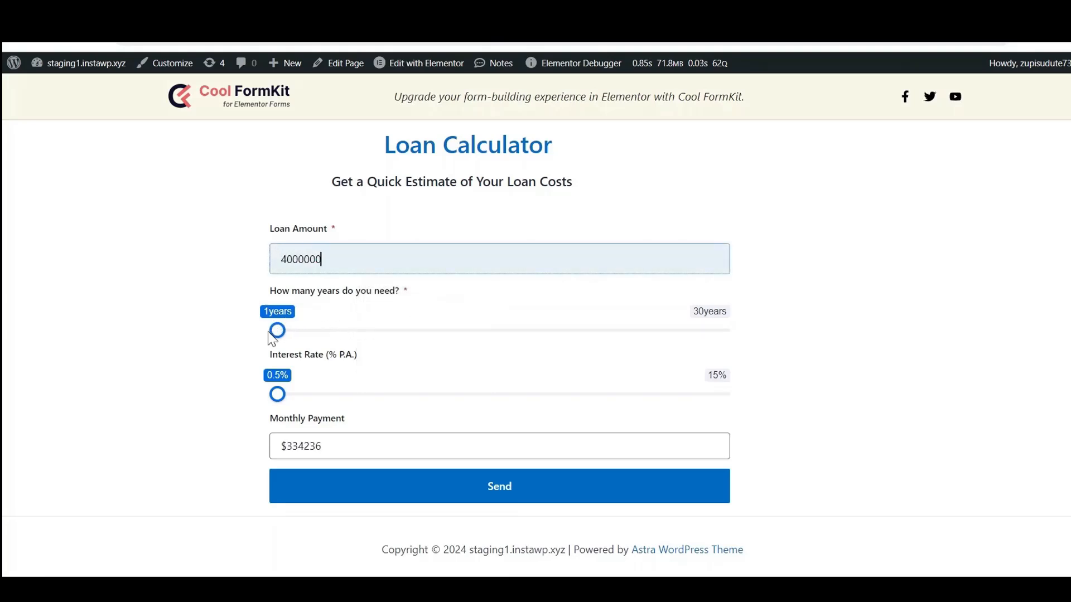